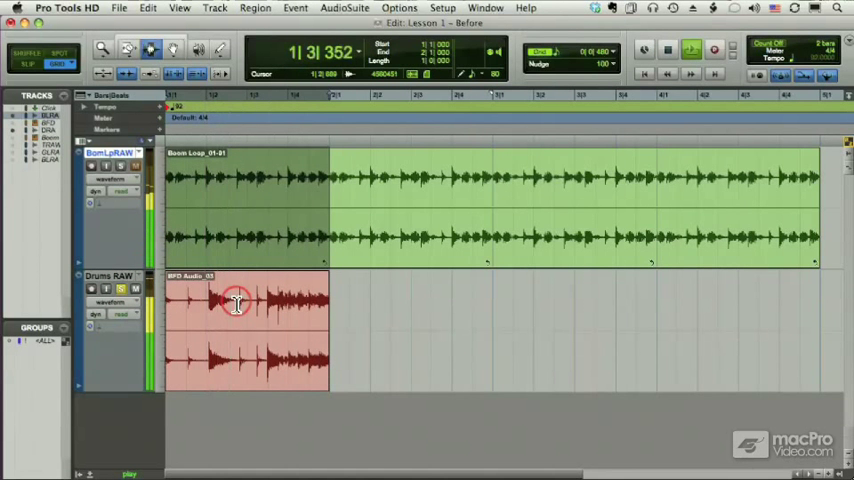
Step: Select the Drums RAW region and zoom its waveform large enough to see the hits
left_click(284, 246)
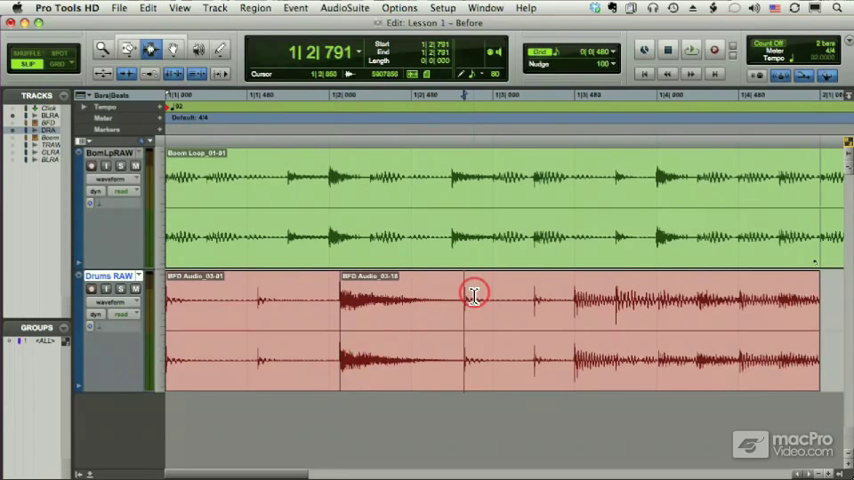
left_click(472, 298)
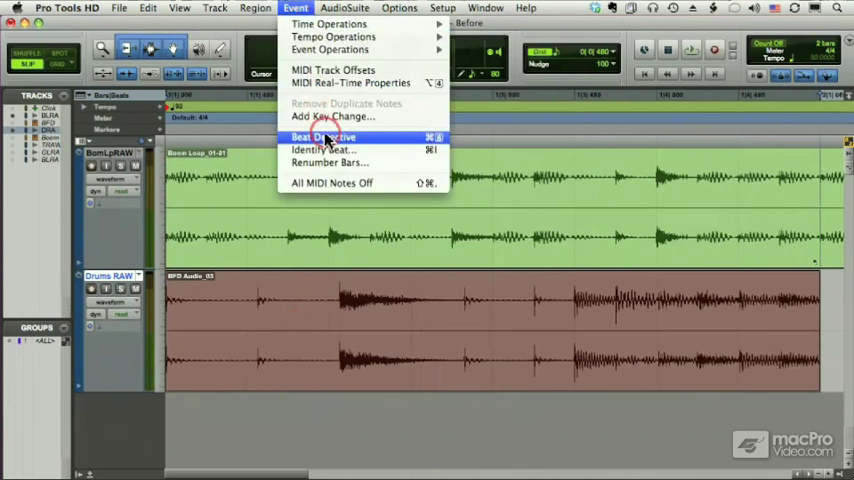
Step: In Beat Detective, detect the drum loop's hits at sub-beat resolution and separate it into slices
left_click(322, 136)
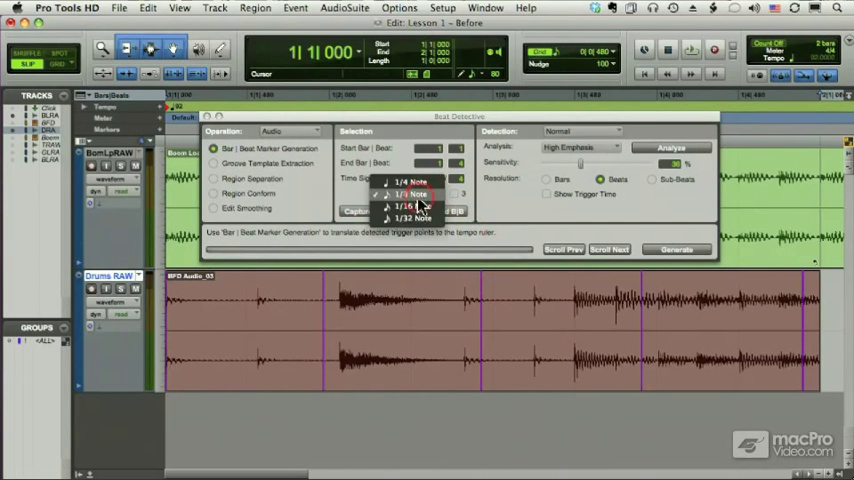
left_click(412, 192)
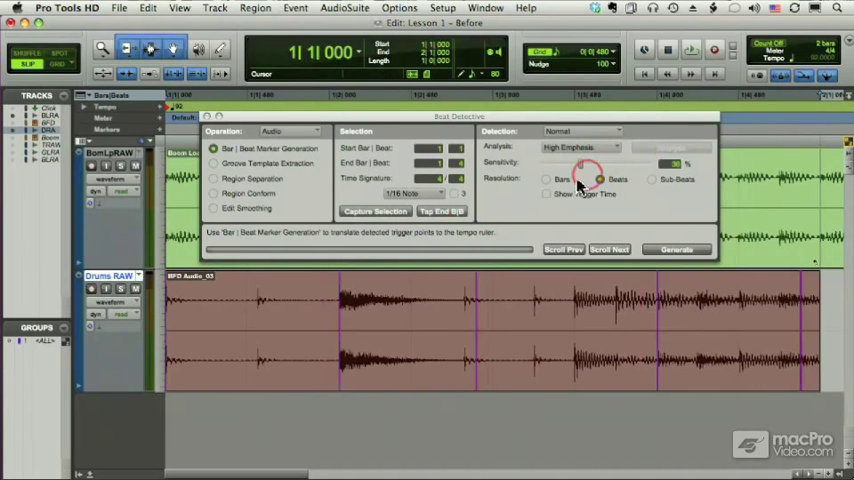
left_click(652, 180)
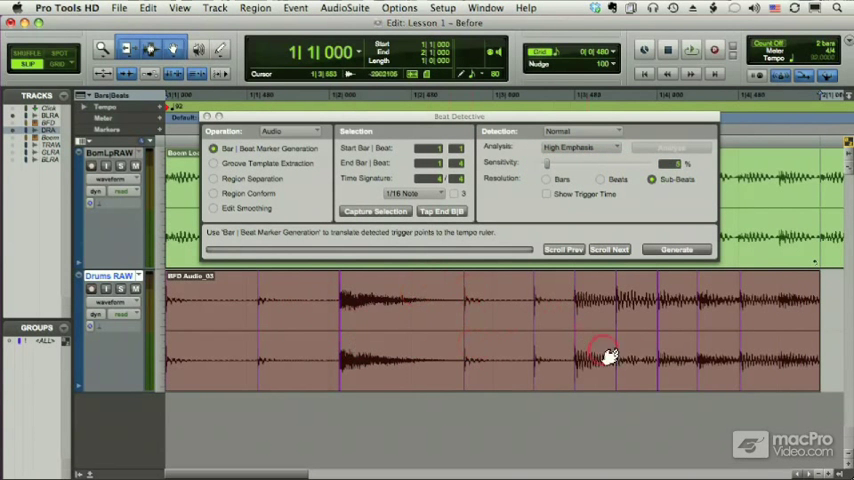
mouse_move(730, 340)
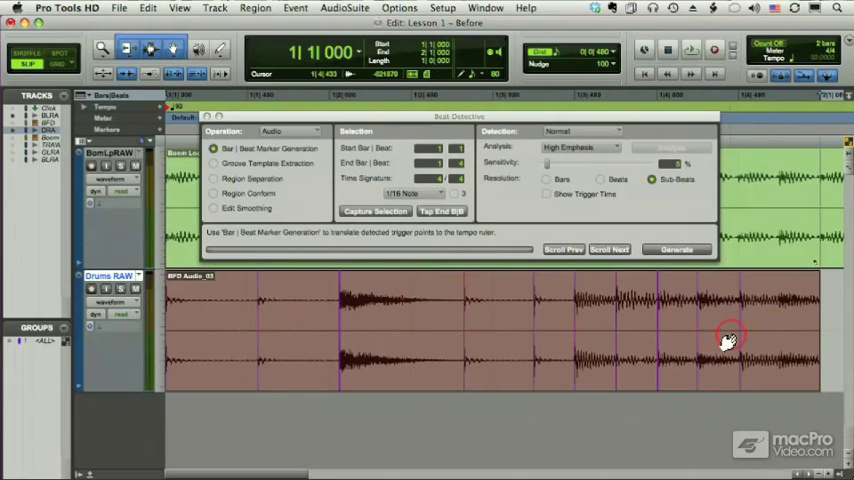
left_click(214, 178)
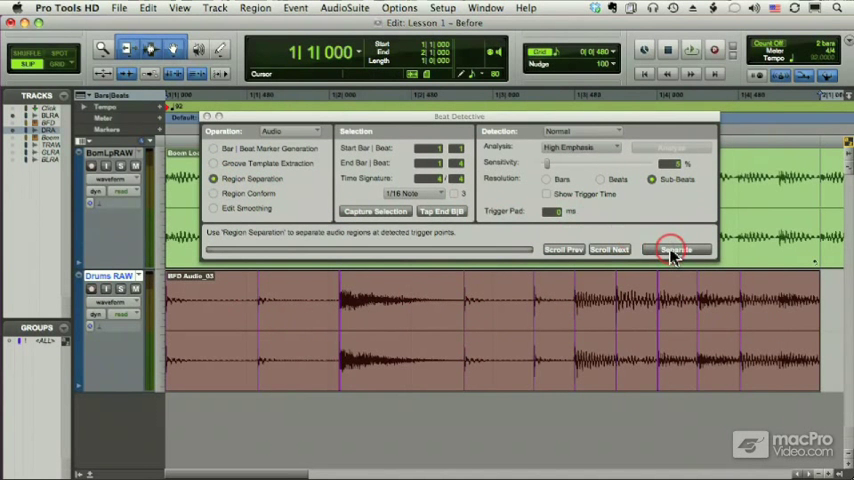
left_click(678, 250)
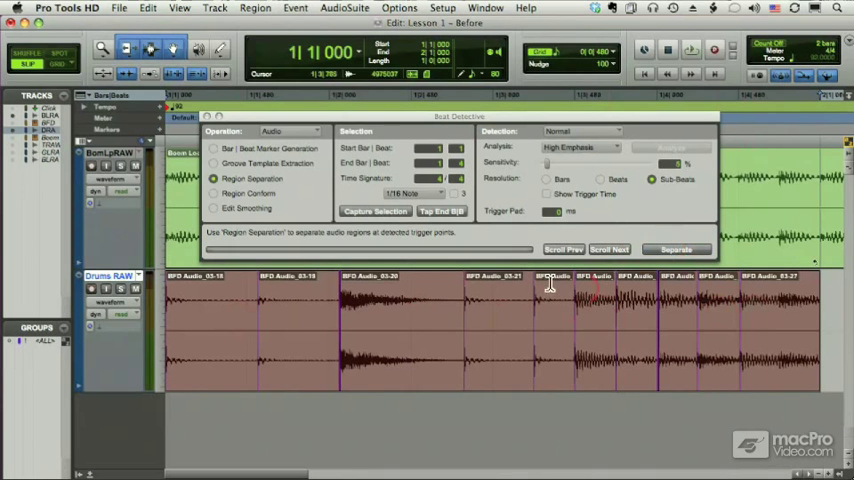
Step: Conform the drum slices to the tempo grid, then smooth them with Fill And Crossfade
left_click(212, 192)
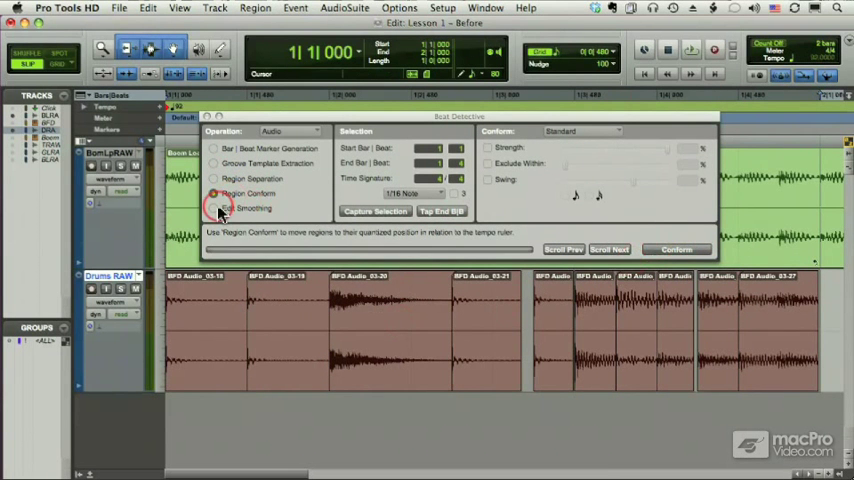
left_click(214, 208)
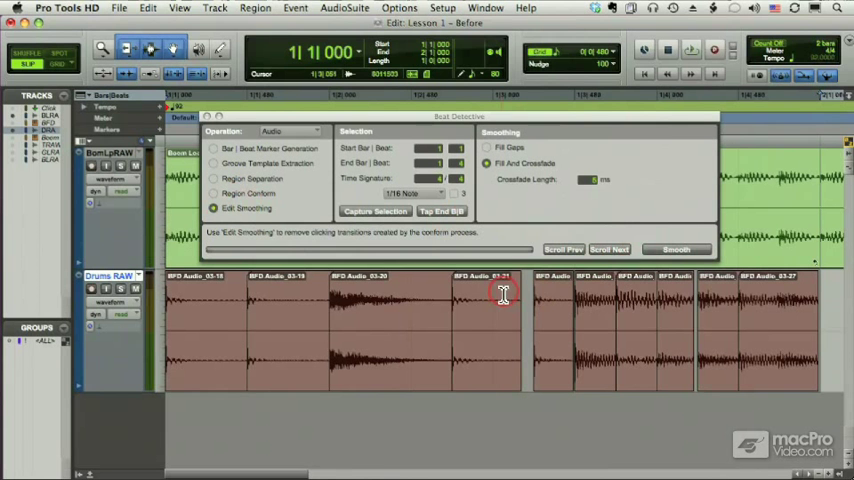
left_click(676, 250)
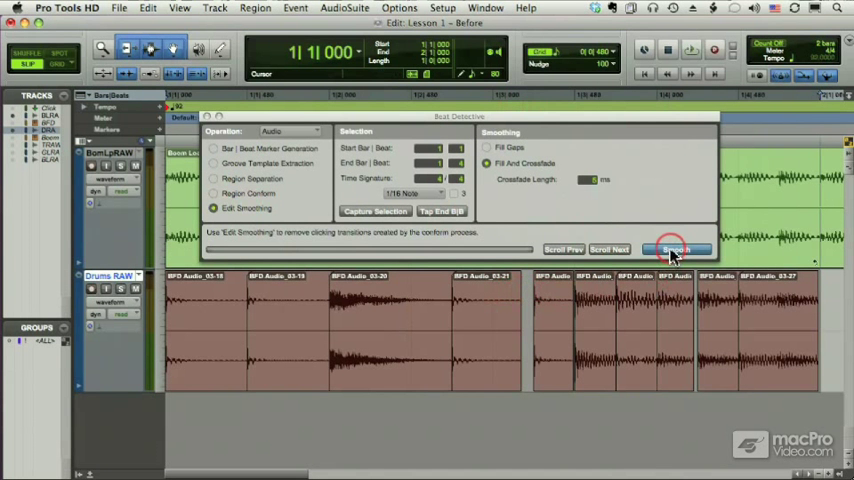
left_click(676, 250)
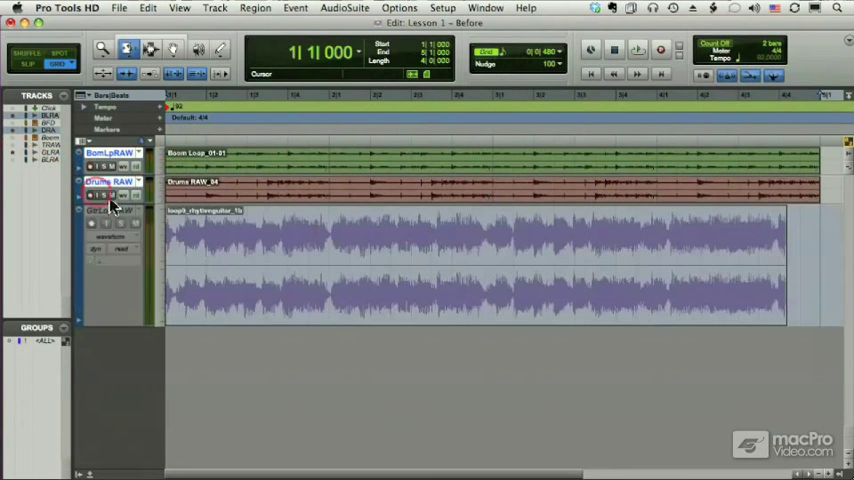
Step: Rename the guitar loop track, select its region and switch editing tool for tempo matching
right_click(108, 210)
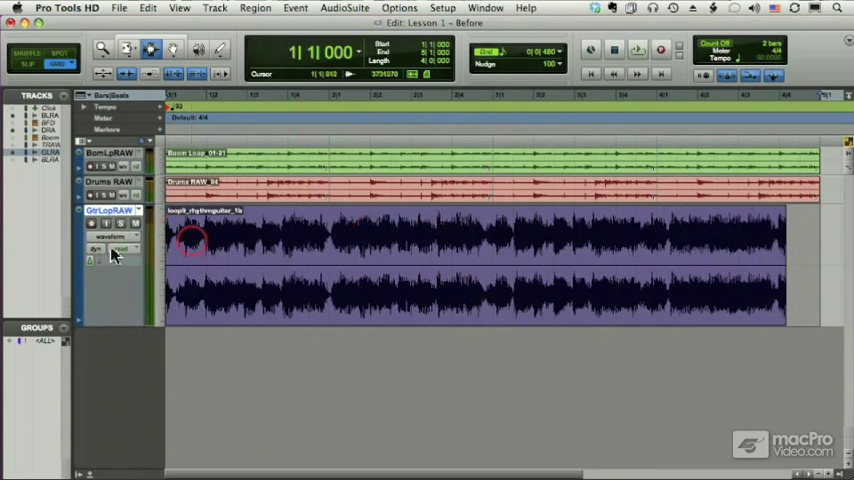
left_click(110, 250)
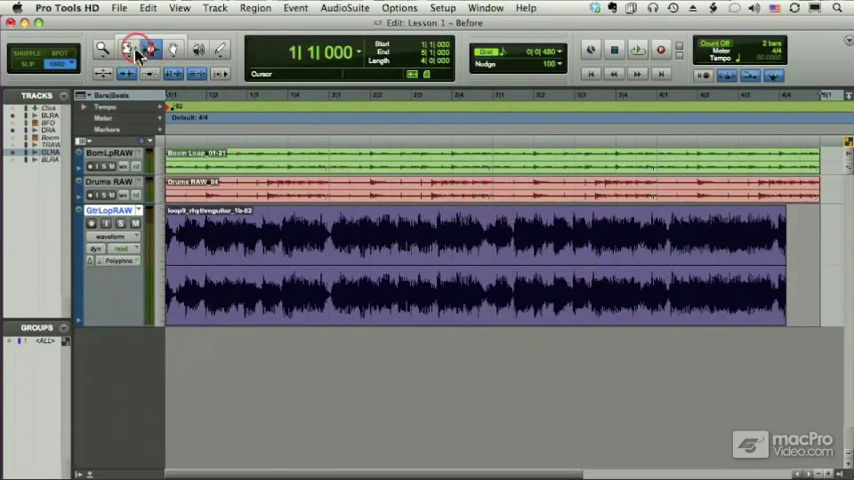
left_click(150, 52)
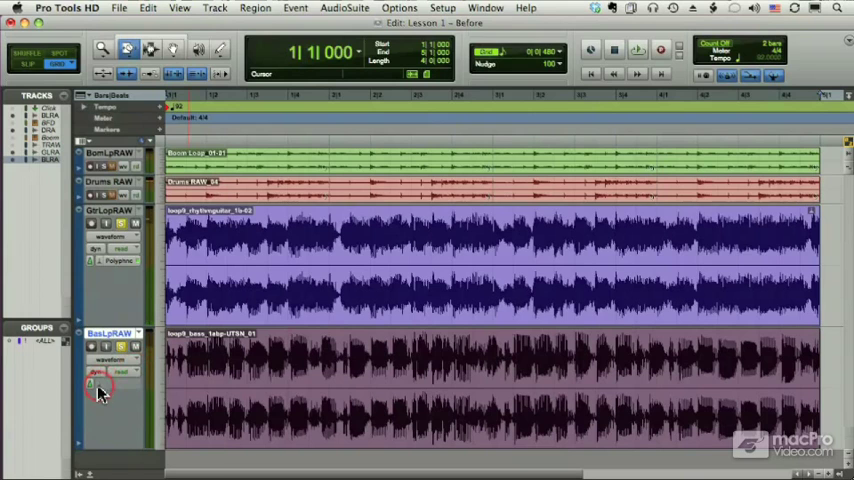
Step: Enable an elastic audio mode on the bass track and bring up the bass region's Elastic Properties
left_click(96, 372)
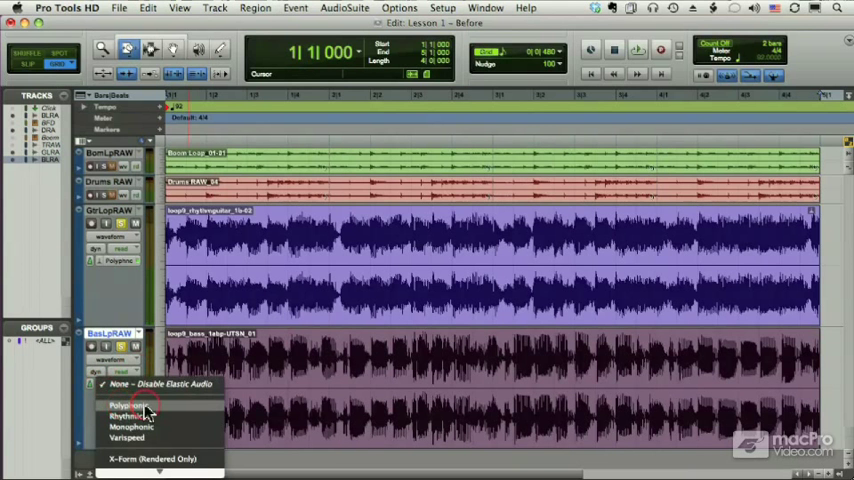
left_click(124, 404)
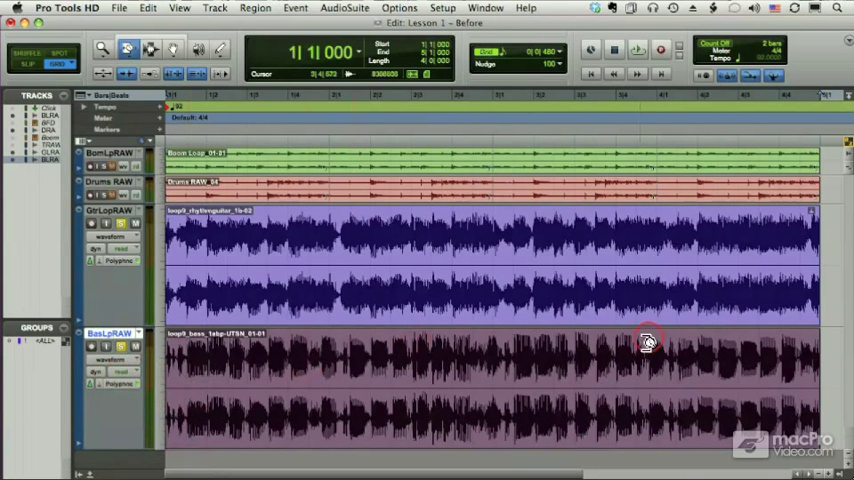
left_click(350, 364)
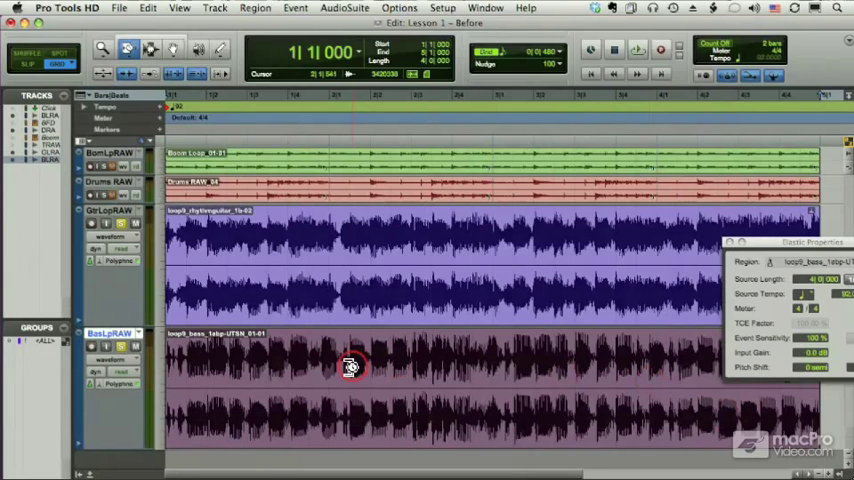